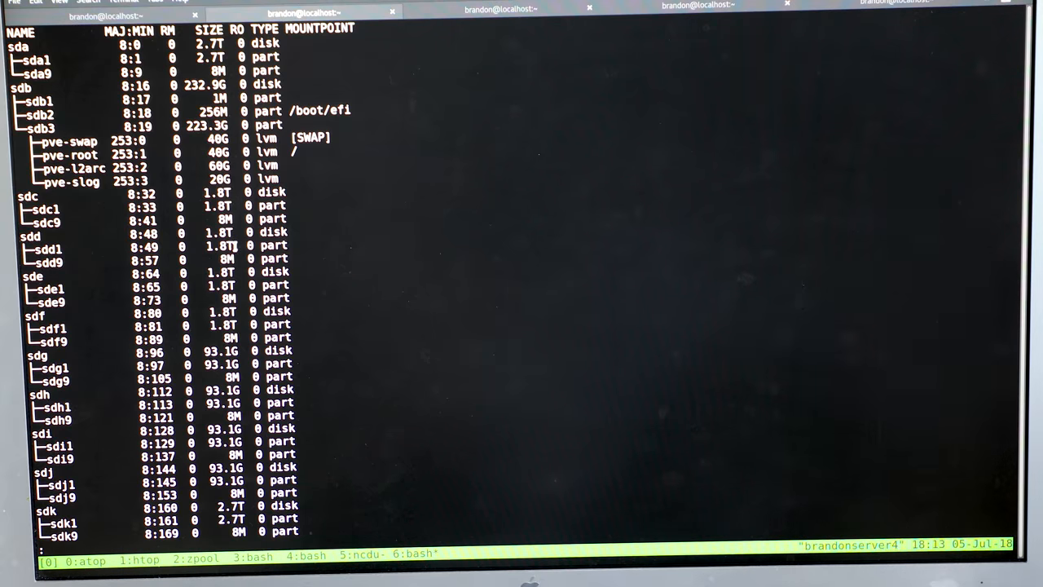
- Quit the block-device listing and return to the prompt in piPowerLogs
scroll("down", 3)
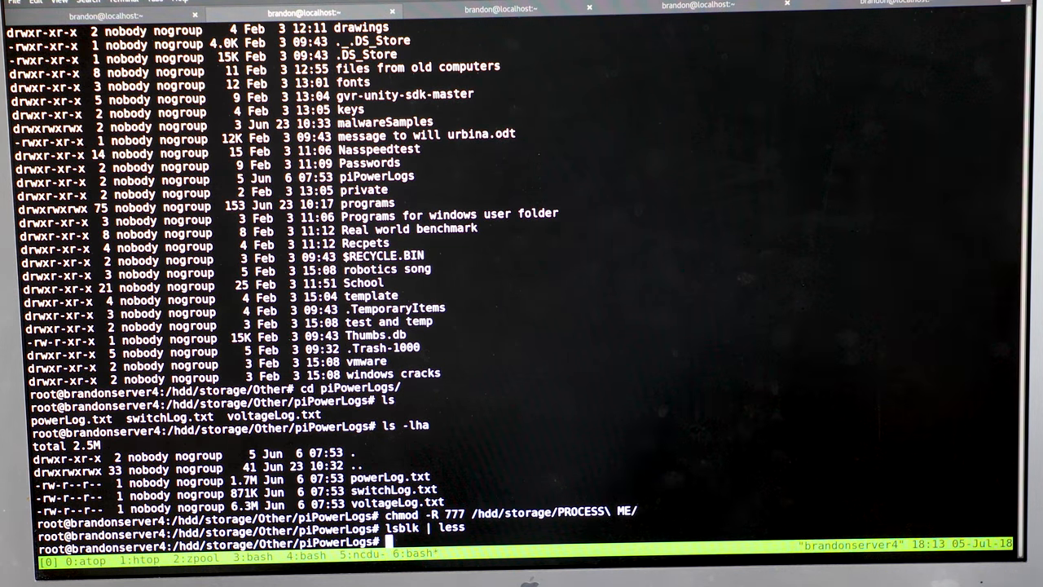
- Move into /dev/disk/by-id and page through the drive identifiers, spotting the WD80EZAZ drive
type("cd /dev/disk/")
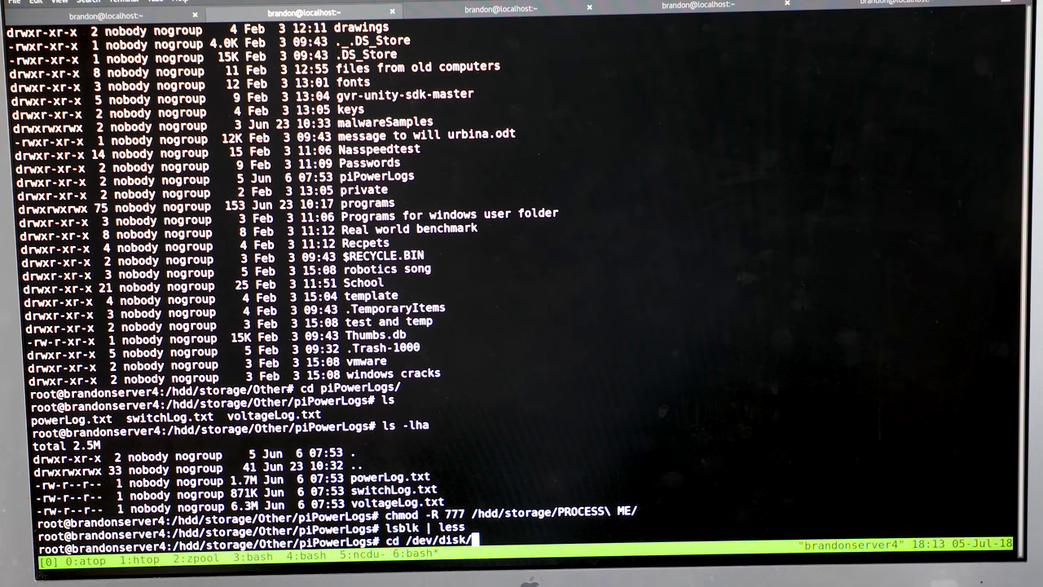
type("by-")
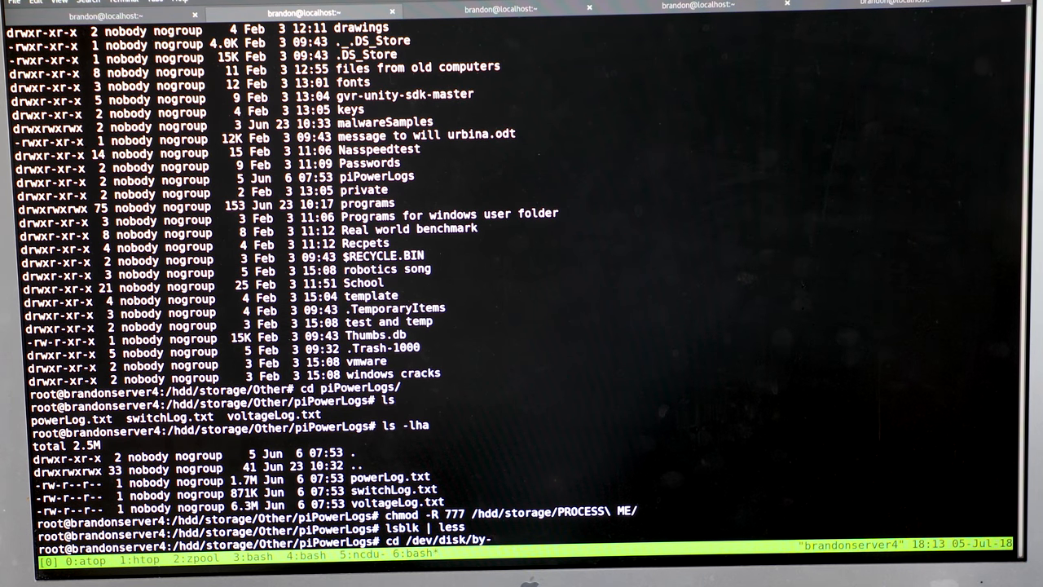
key("Return")
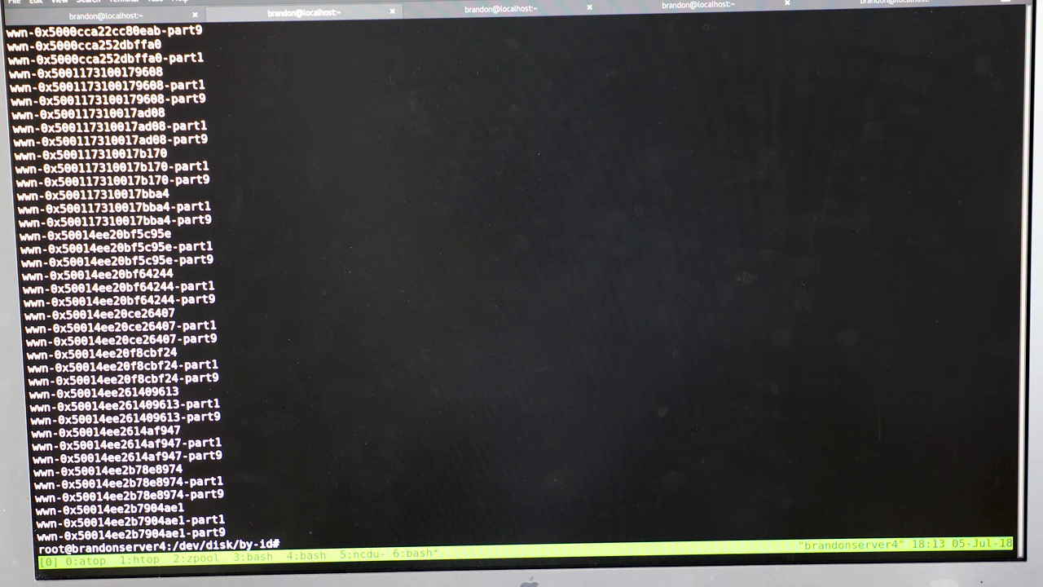
type("ls")
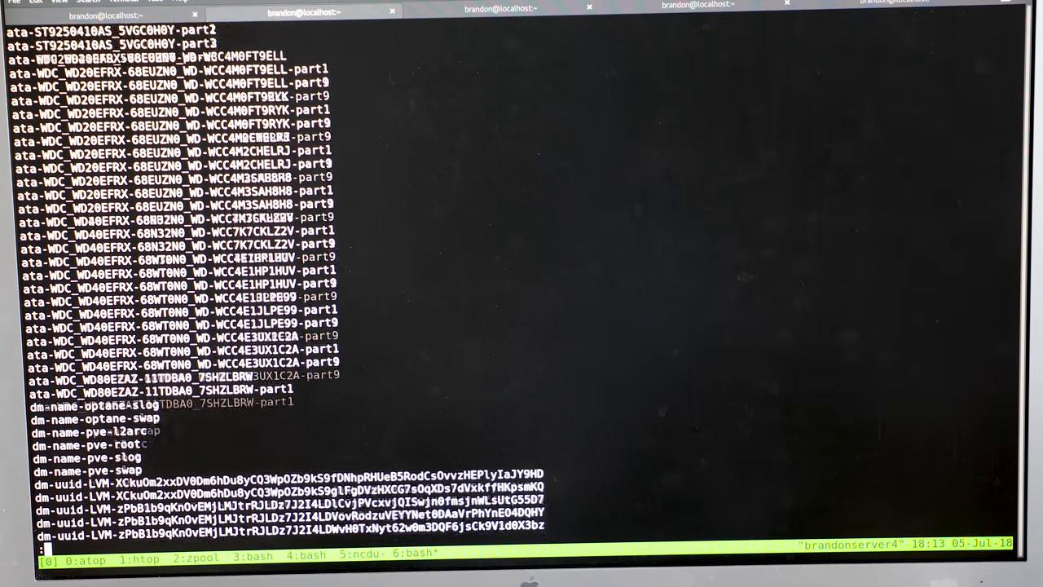
scroll("down", 3)
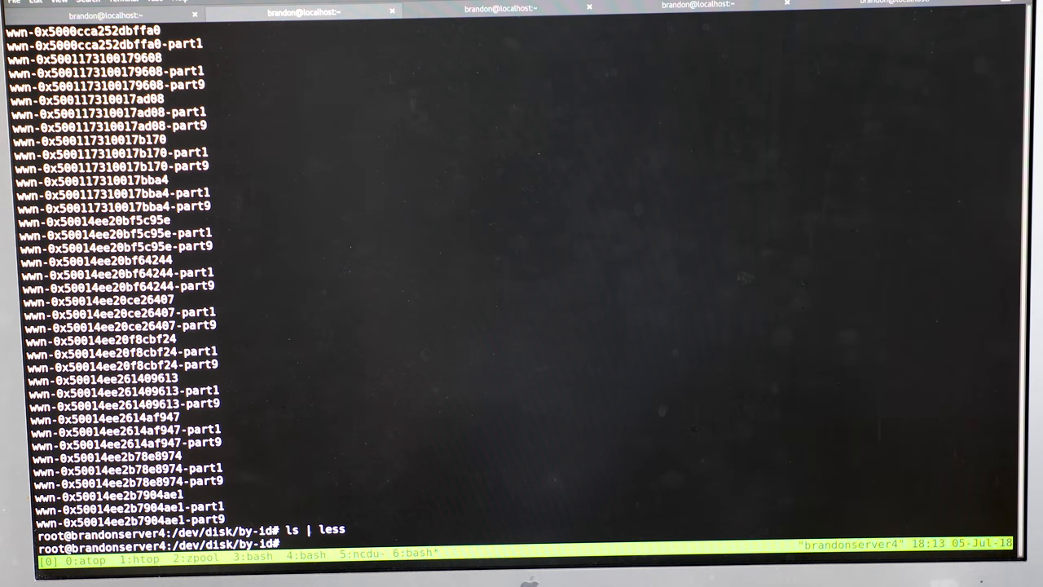
- Run zpool replace hdd swapping ST3000DM001 for WD80EZAZ, forcing with -f past the exfat error
type("zpool")
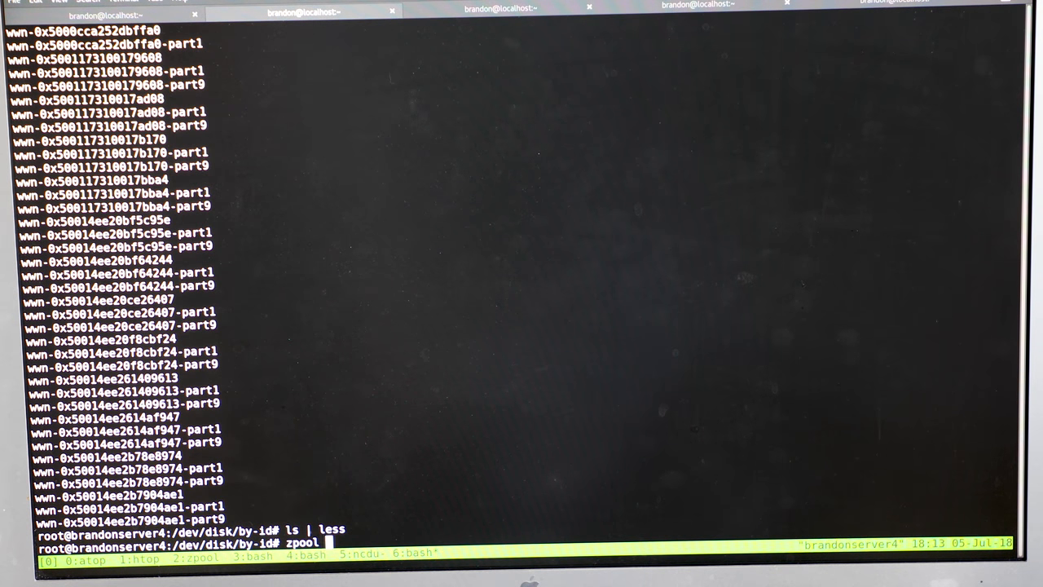
key("Return")
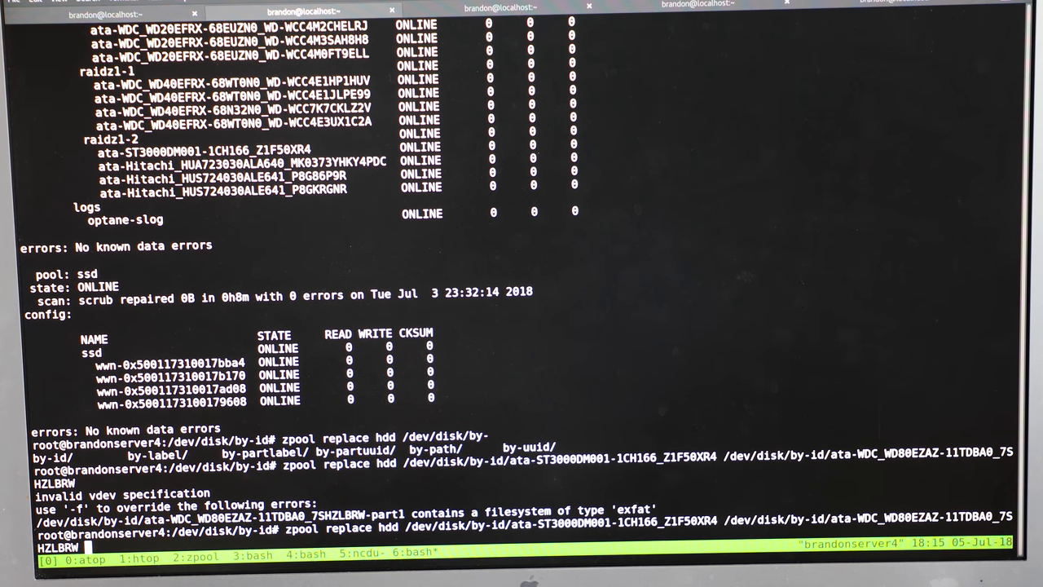
type("-f")
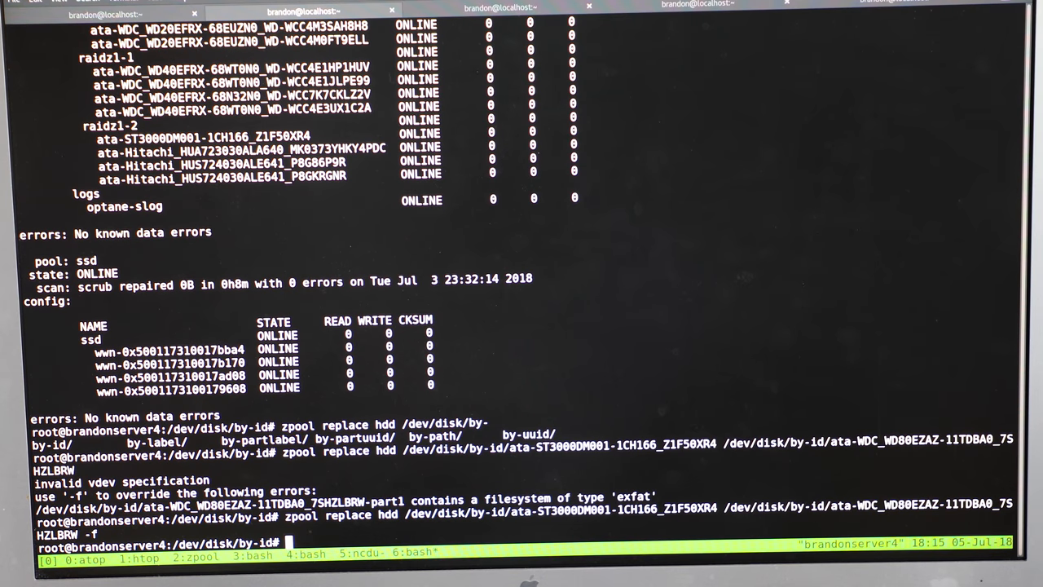
- Check zpool status -v to confirm the hdd pool is resilvering onto the new drive
type("zpool status -v")
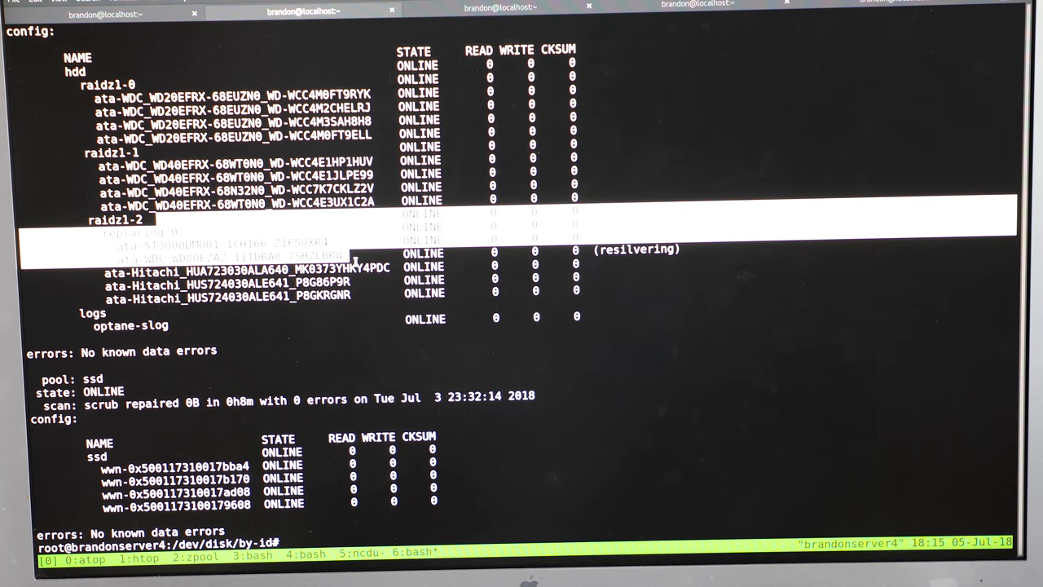
type("zpool status -v")
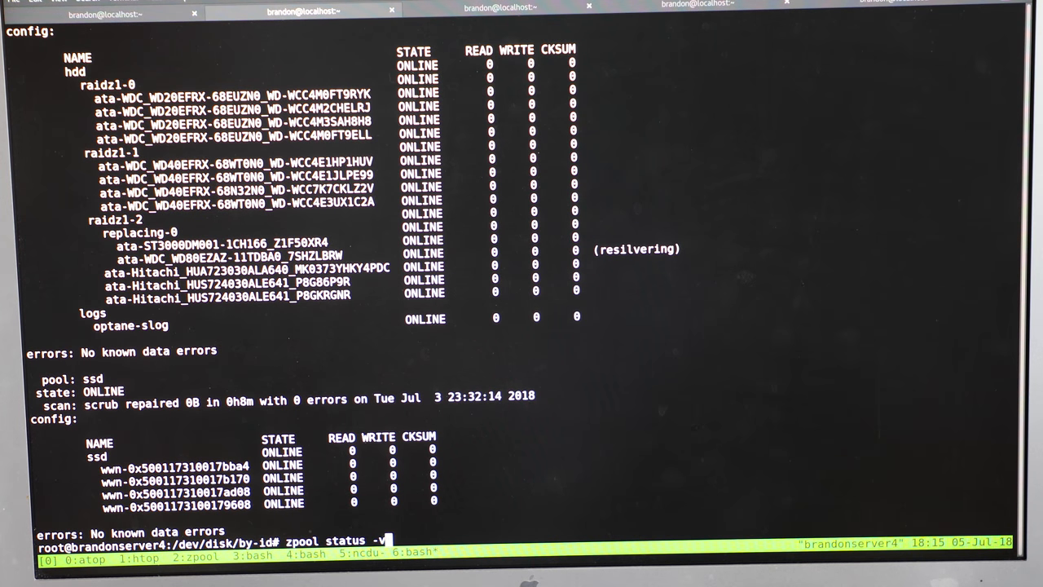